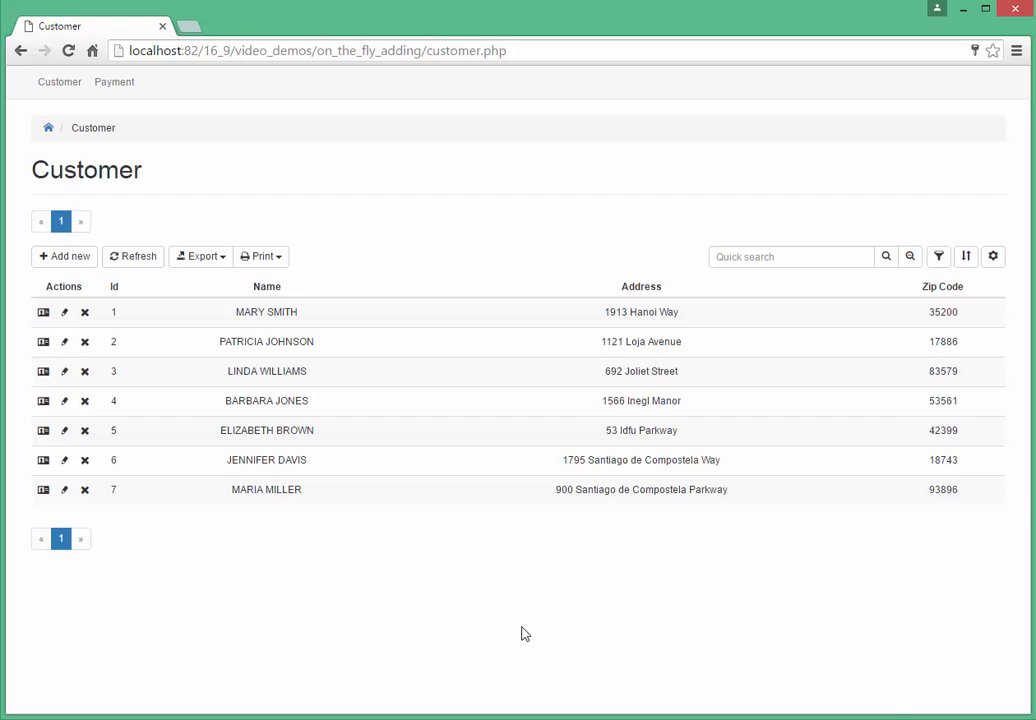
Start a new payment, review the existing-customer choices, and cancel it unsaved
{"action": "left_click", "coordinate": [112, 80]}
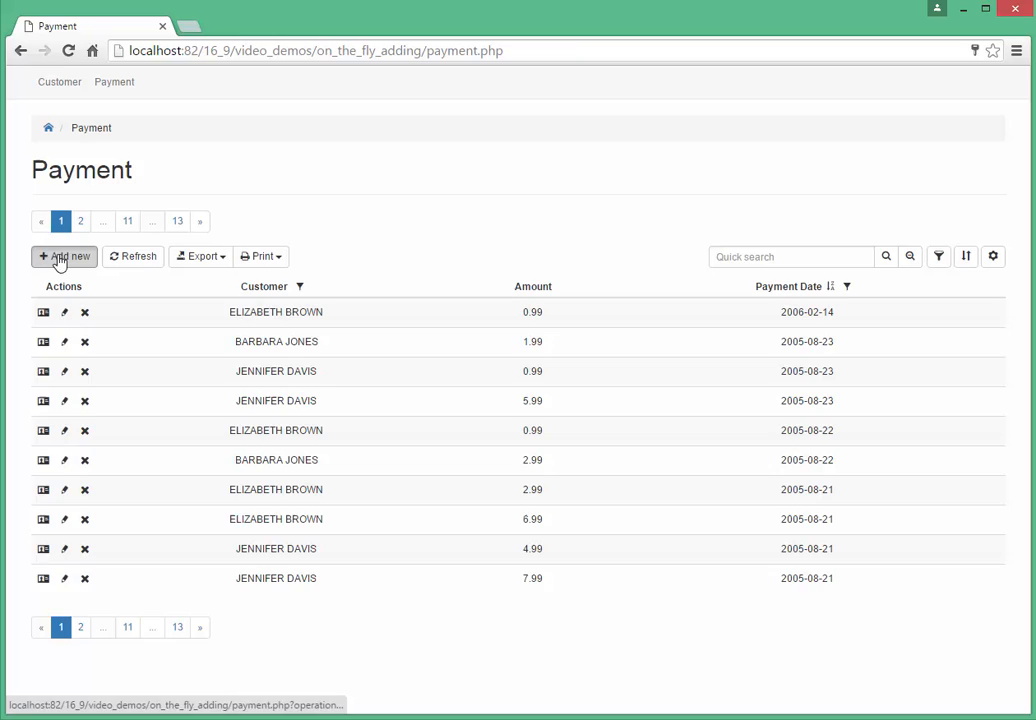
{"action": "left_click", "coordinate": [64, 256]}
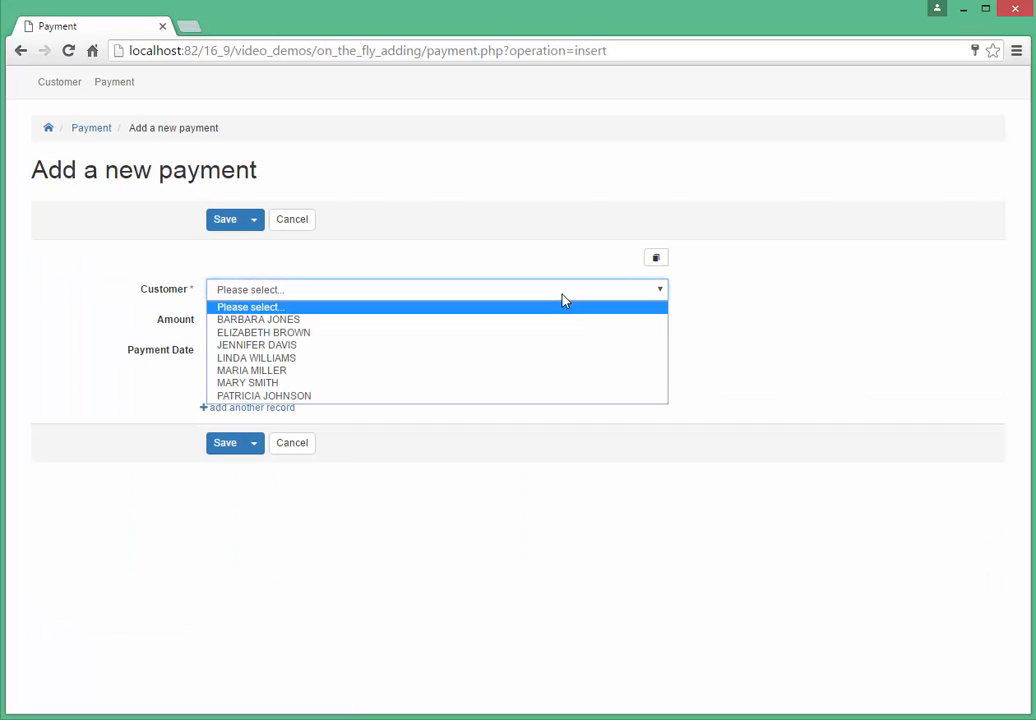
{"action": "mouse_move", "coordinate": [576, 396]}
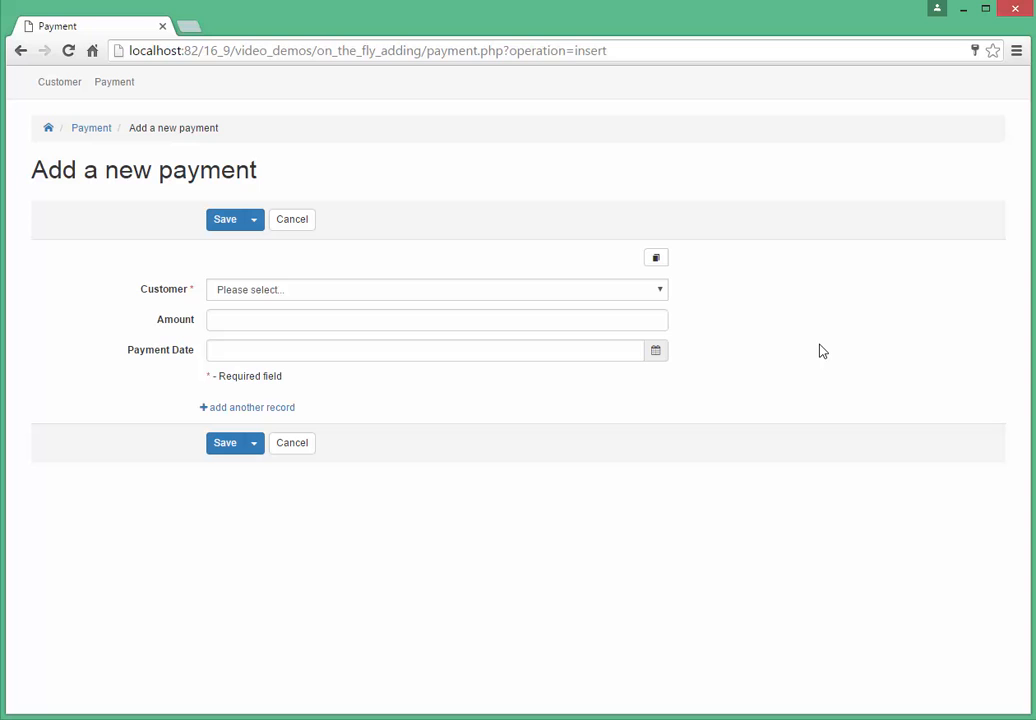
{"action": "mouse_move", "coordinate": [826, 350]}
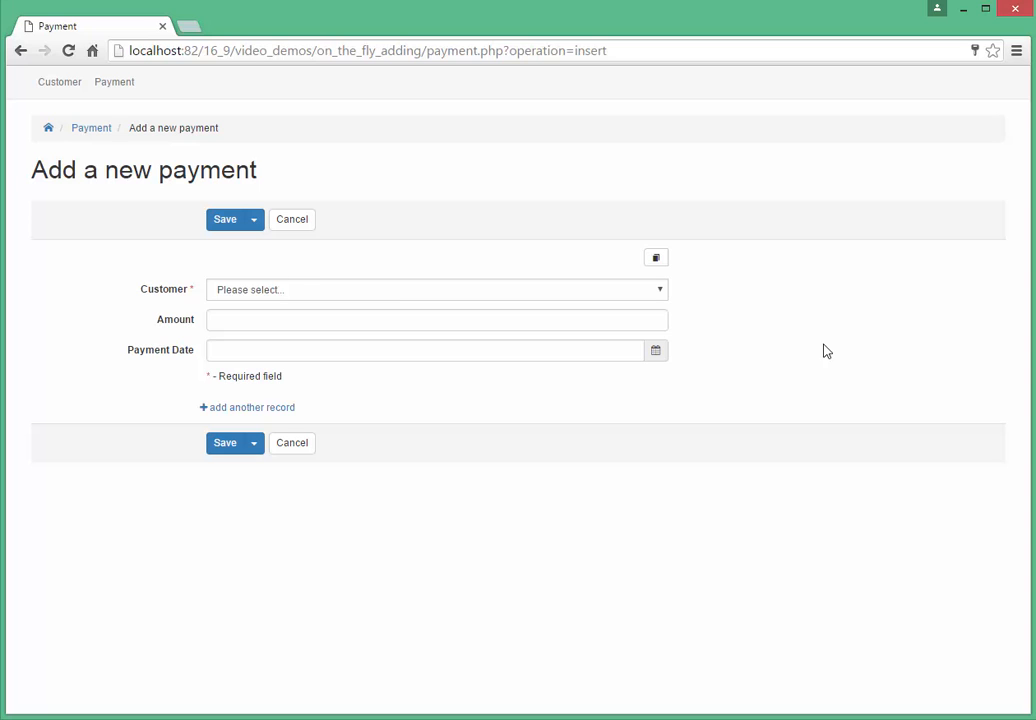
{"action": "left_click", "coordinate": [292, 444]}
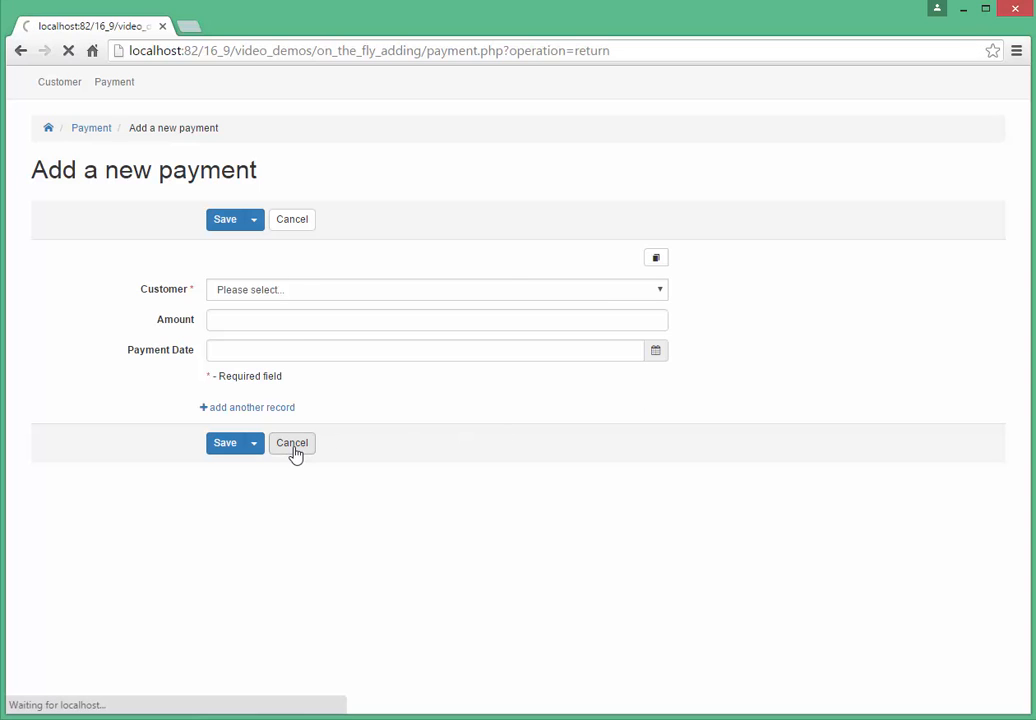
Add customer LISA ANDERSON, 1542 Tarlac Parkway, zip 1027, from the Customer list
{"action": "left_click", "coordinate": [292, 444]}
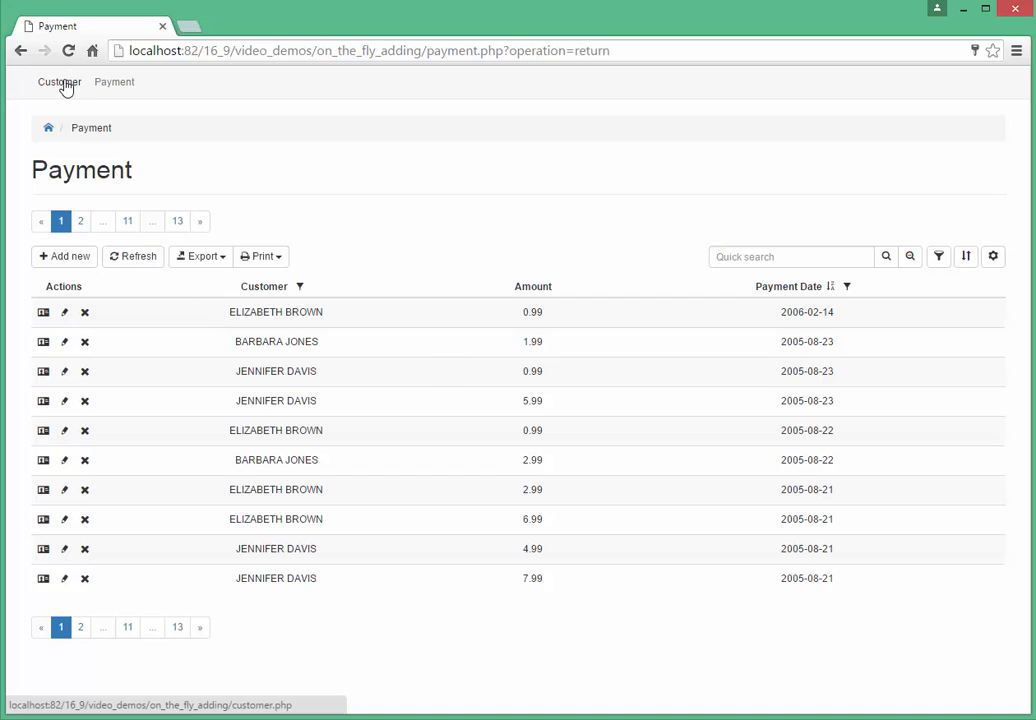
{"action": "left_click", "coordinate": [58, 82]}
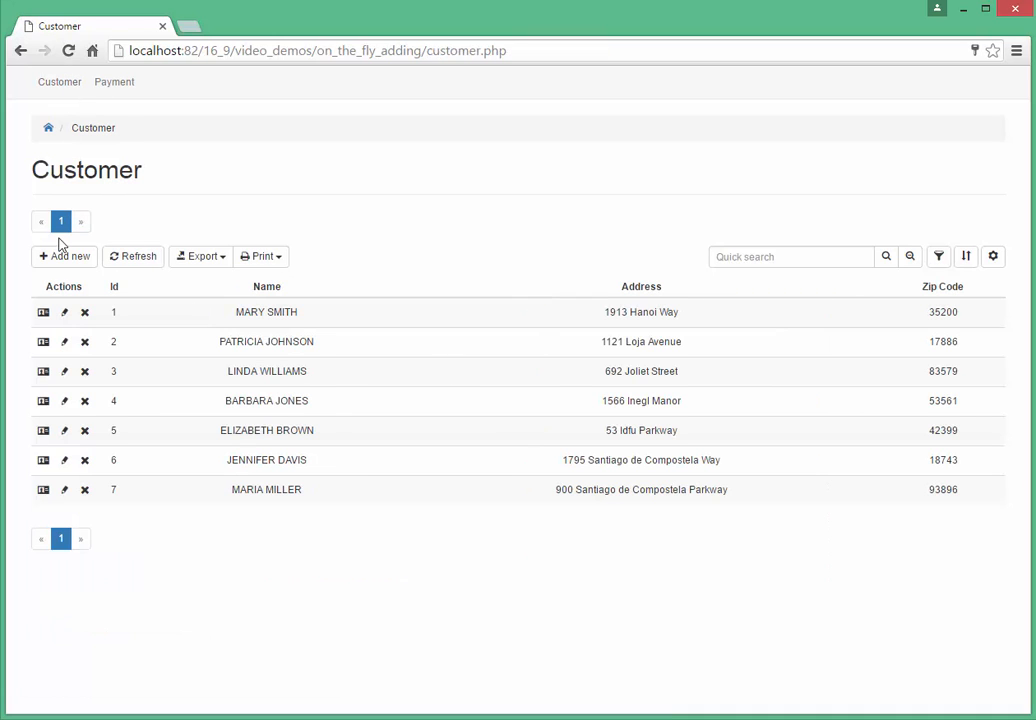
{"action": "left_click", "coordinate": [64, 256]}
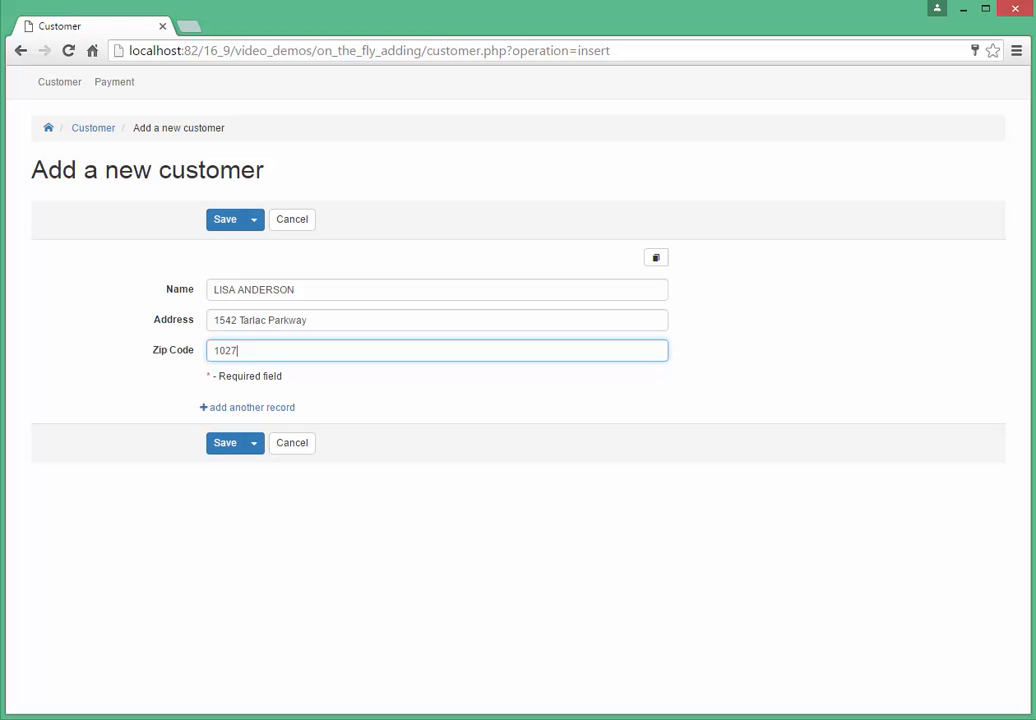
{"action": "left_click", "coordinate": [224, 218]}
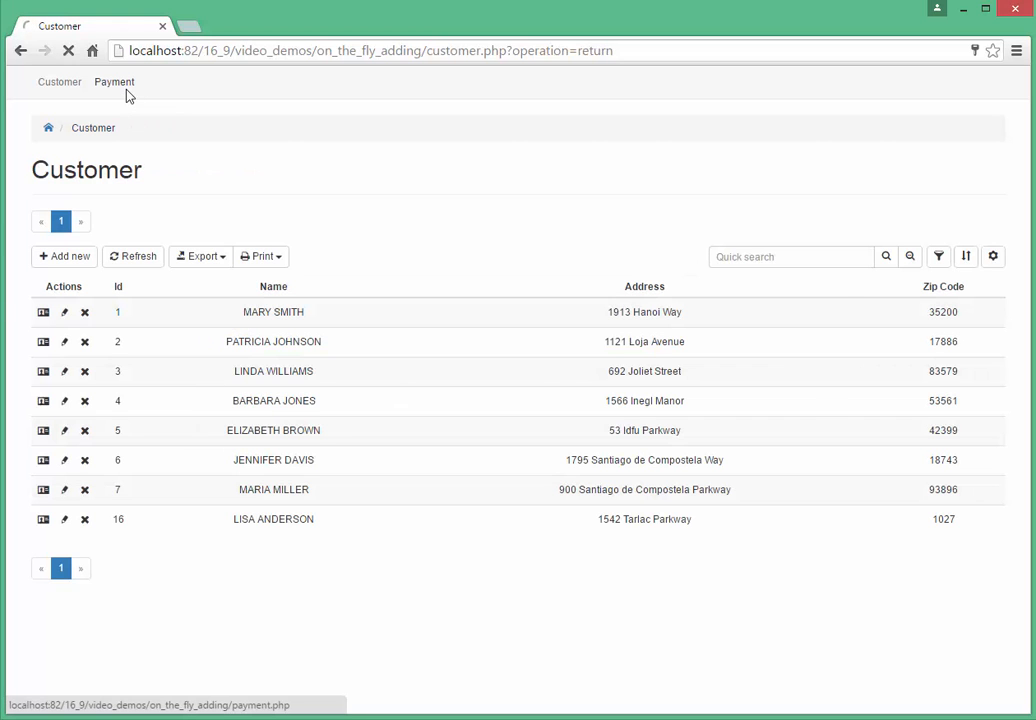
{"action": "left_click", "coordinate": [112, 80]}
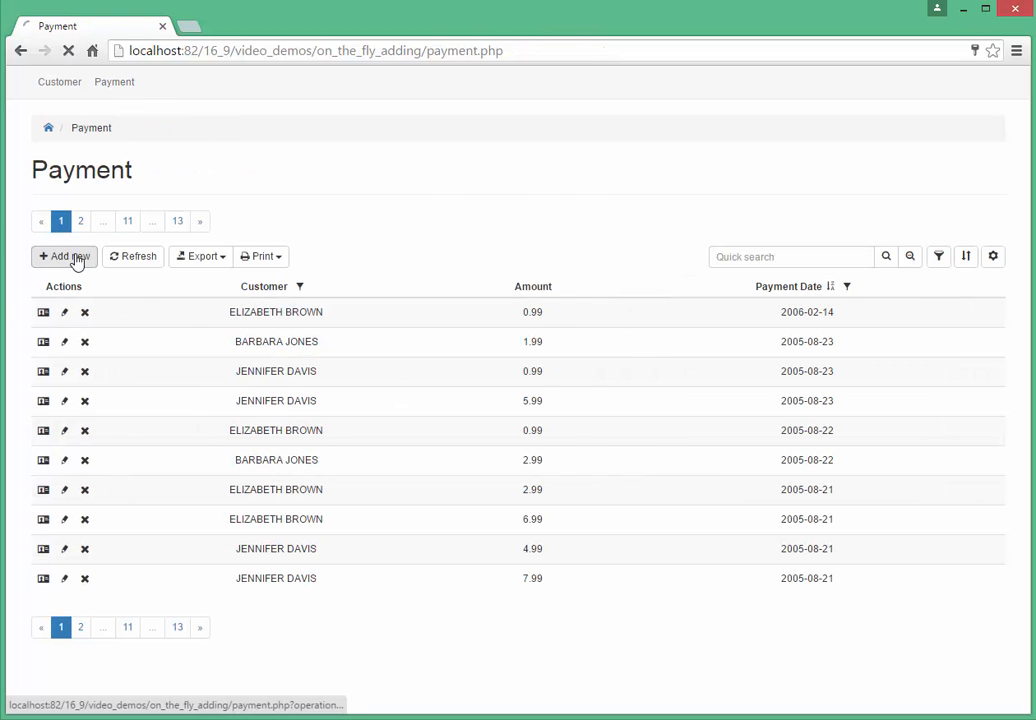
{"action": "left_click", "coordinate": [64, 256]}
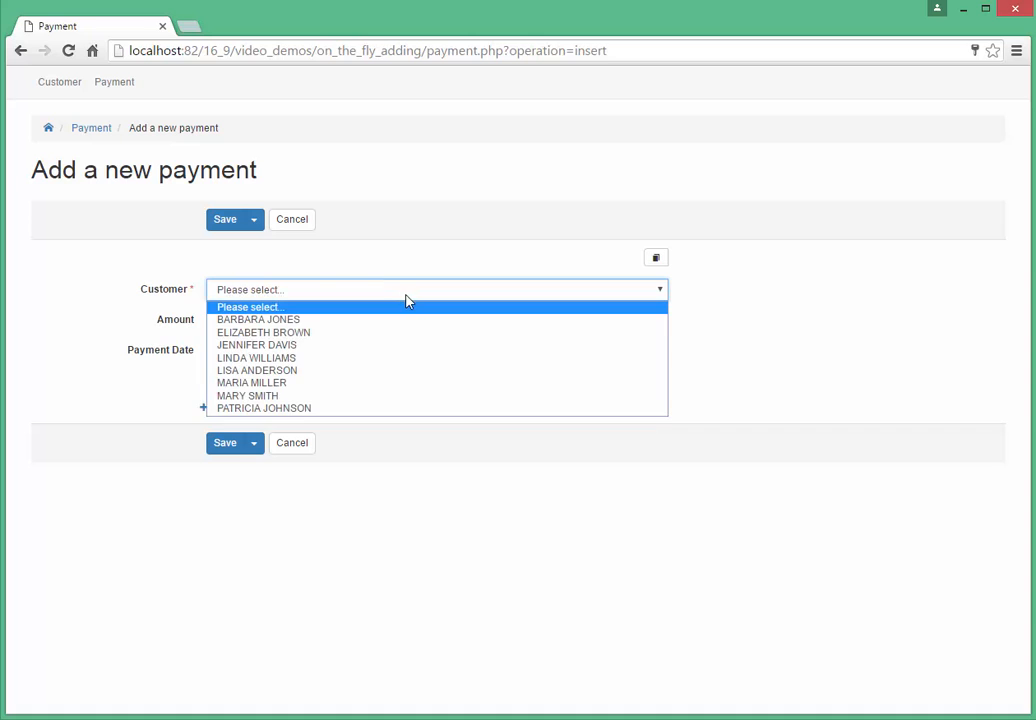
{"action": "left_click", "coordinate": [256, 370]}
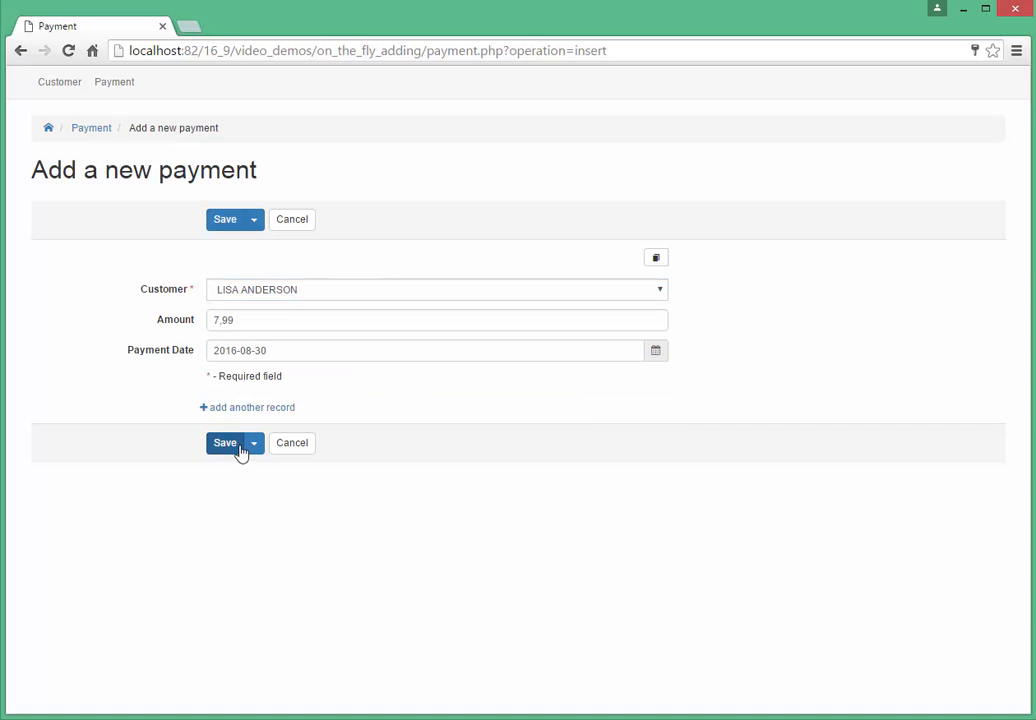
{"action": "left_click", "coordinate": [224, 442]}
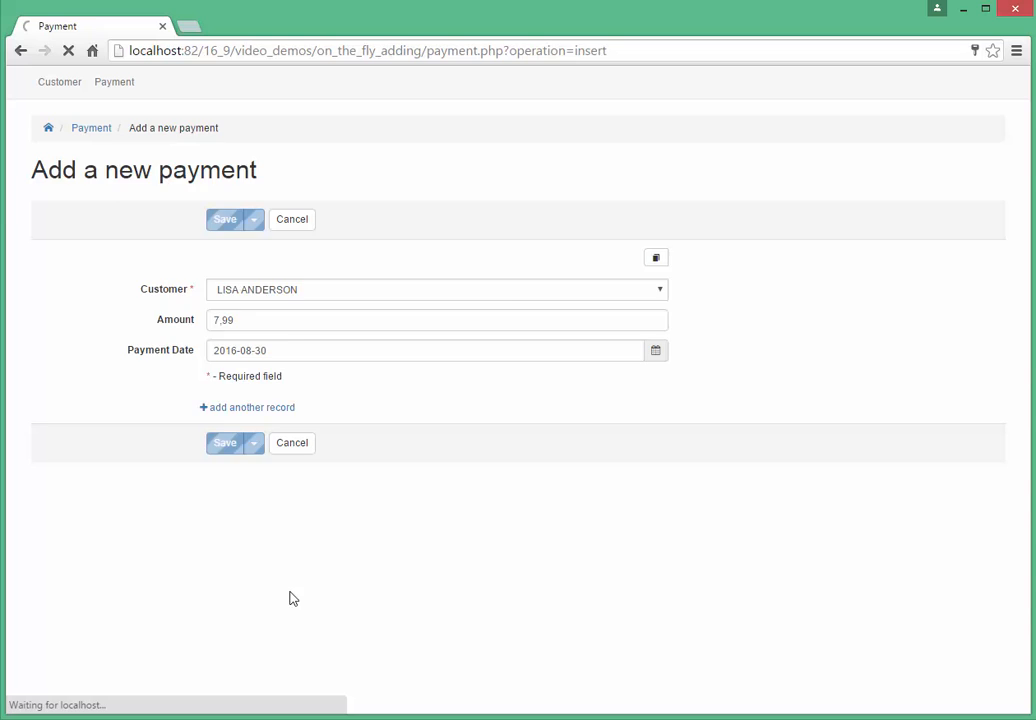
{"action": "left_click", "coordinate": [224, 218]}
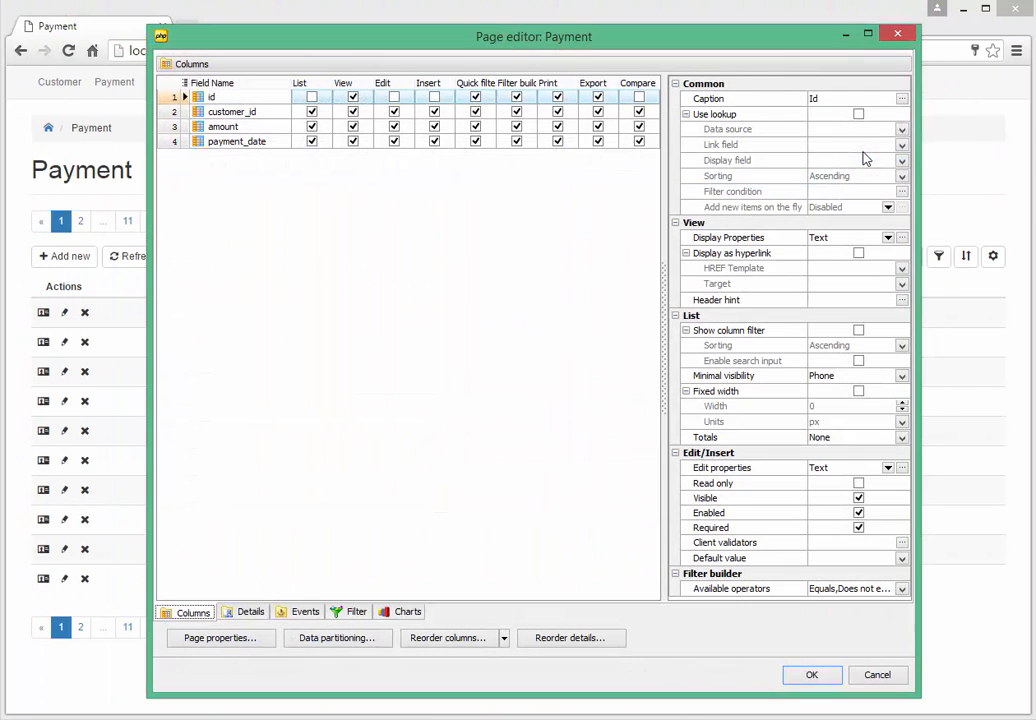
Enable 'Add new items on the fly' for the Payment page's customer_id lookup and regenerate the app
{"action": "left_click", "coordinate": [232, 112]}
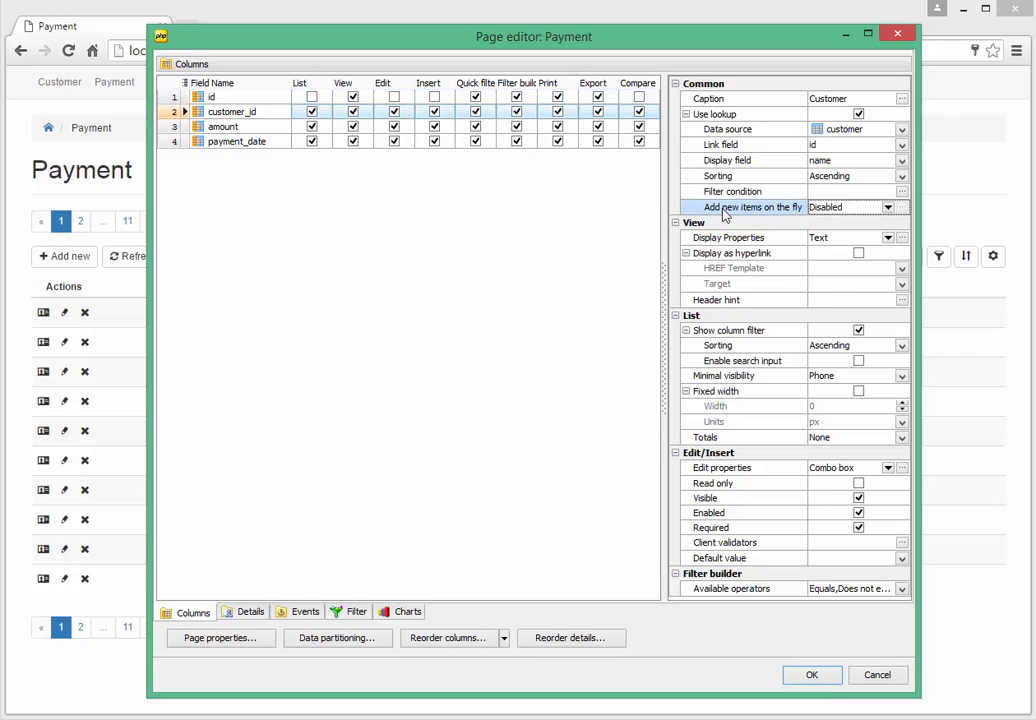
{"action": "left_click", "coordinate": [850, 206]}
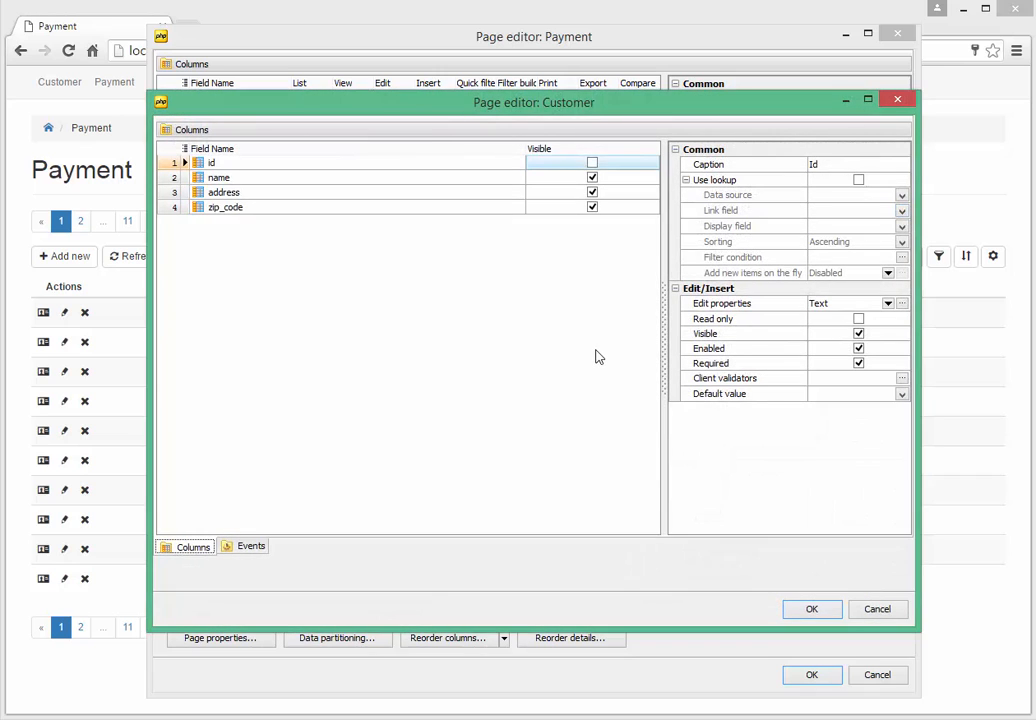
{"action": "left_click", "coordinate": [812, 608]}
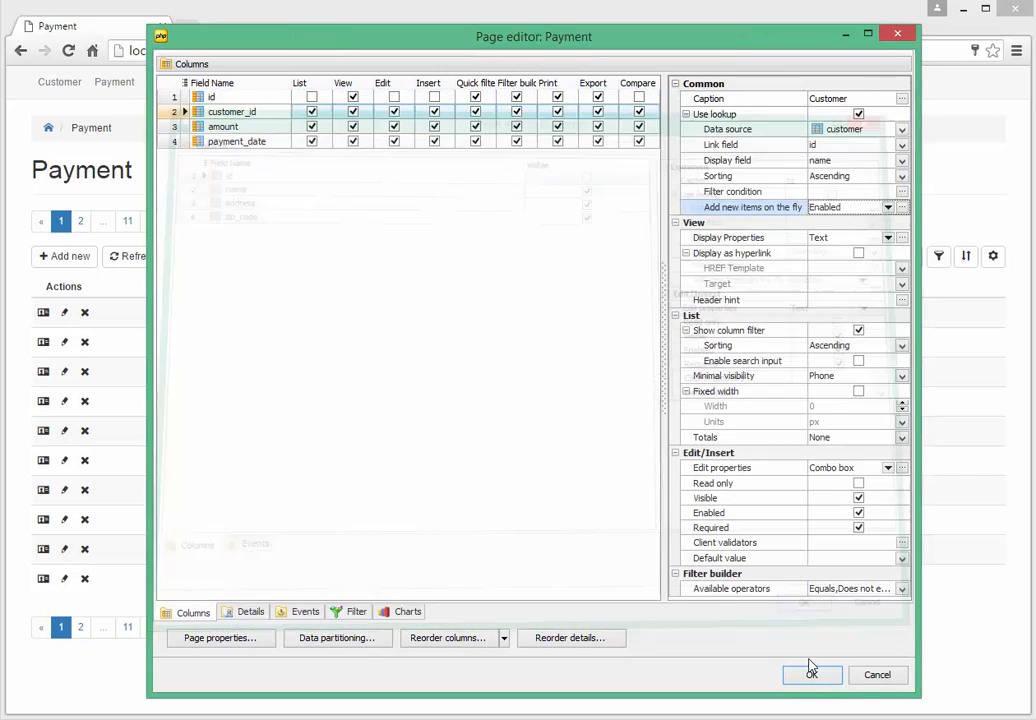
{"action": "left_click", "coordinate": [812, 674]}
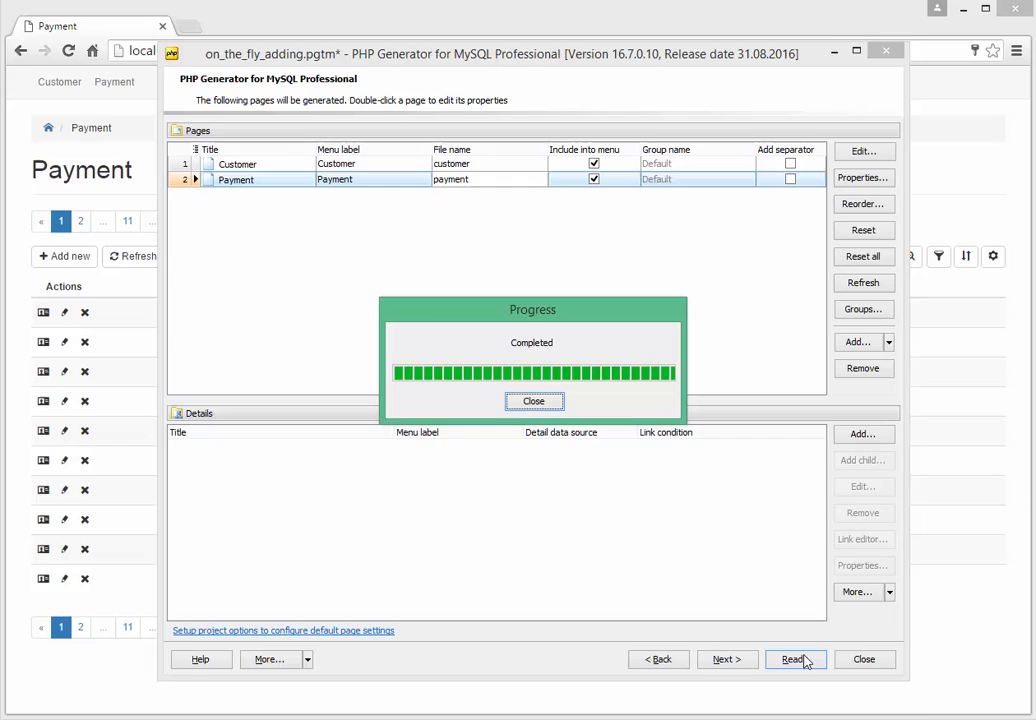
{"action": "left_click", "coordinate": [532, 400]}
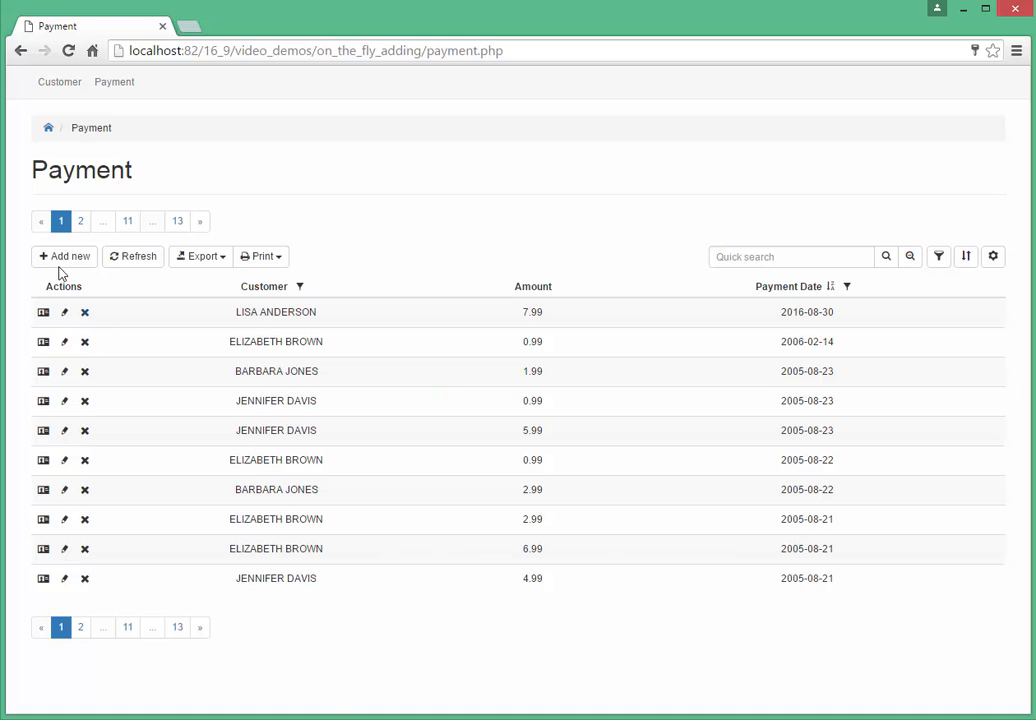
In a new payment, add customer NANCY THOMAS, 808 Bhopal Manor, on the fly, with amount 5.99 and date 2016-08-31
{"action": "left_click", "coordinate": [64, 256]}
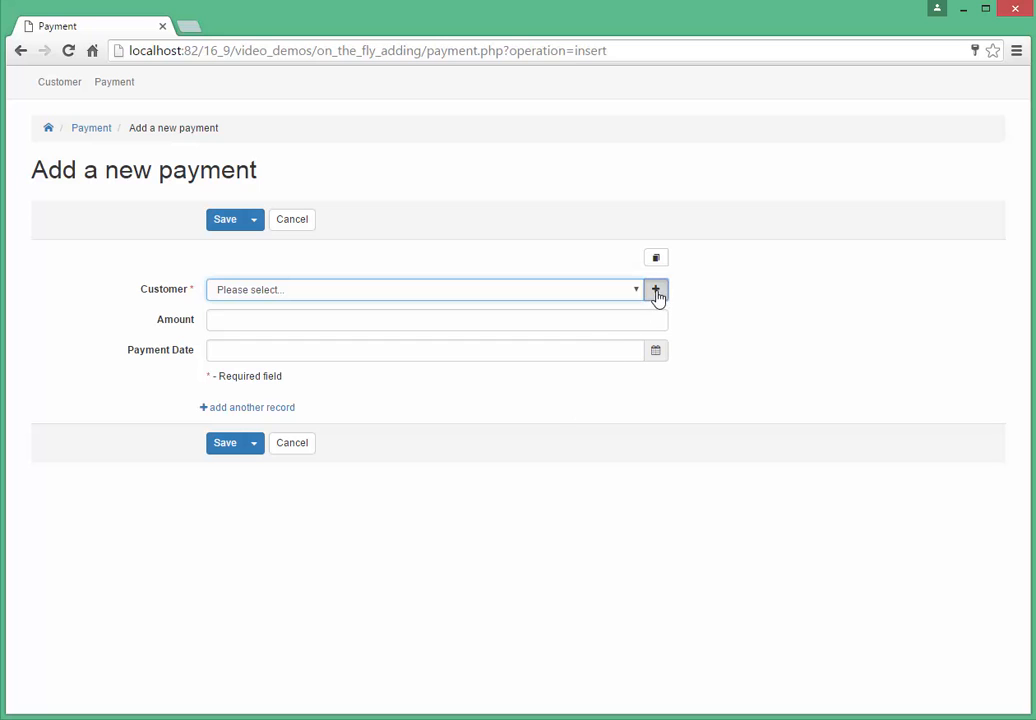
{"action": "left_click", "coordinate": [656, 288]}
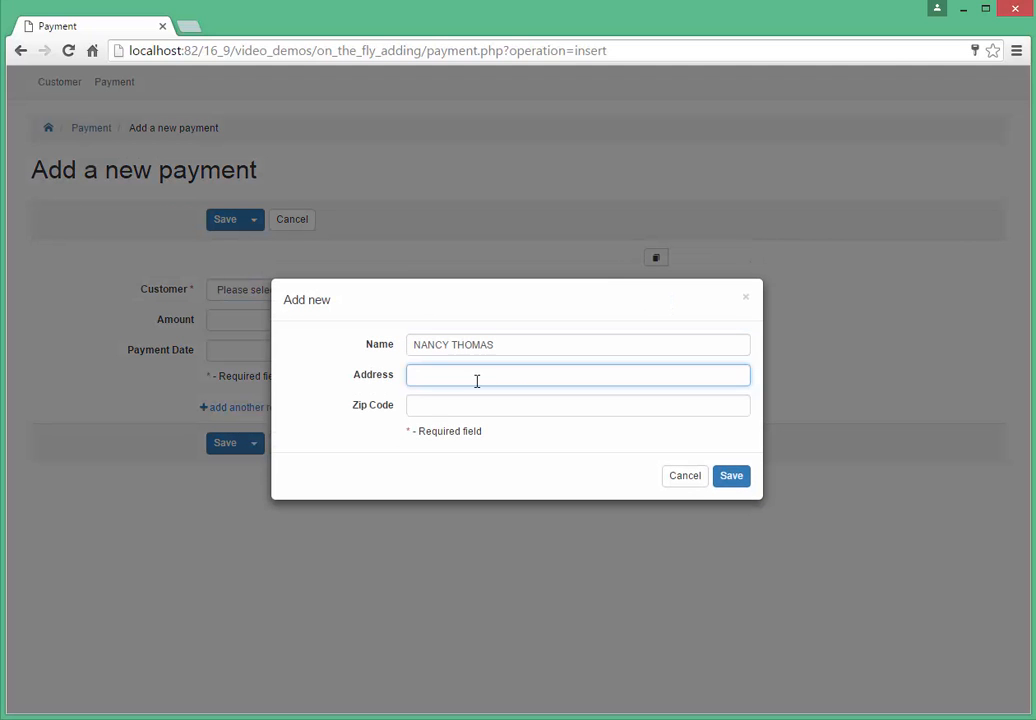
{"action": "type", "text": "808 Bhopal Manor"}
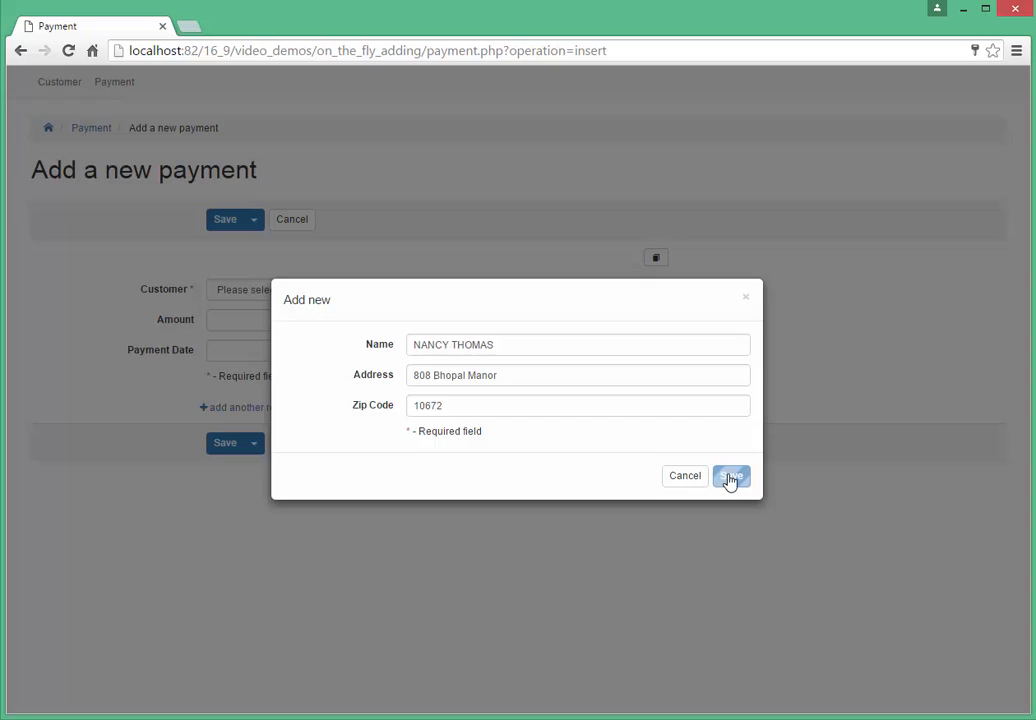
{"action": "left_click", "coordinate": [732, 476]}
{"action": "type", "text": "5,99"}
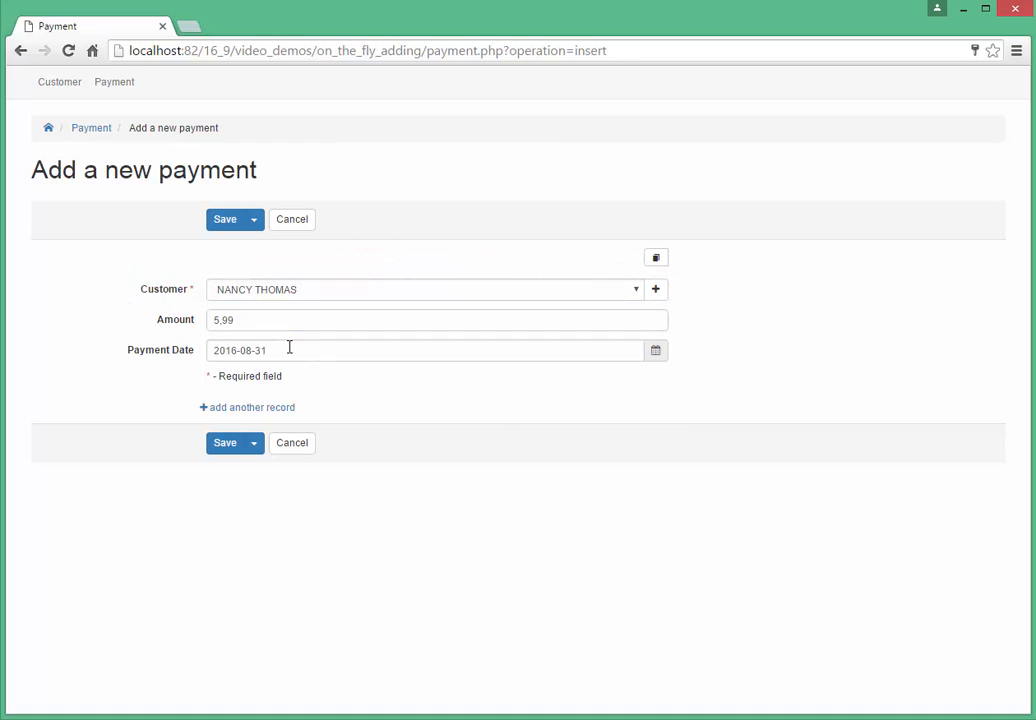
{"action": "left_click", "coordinate": [224, 442]}
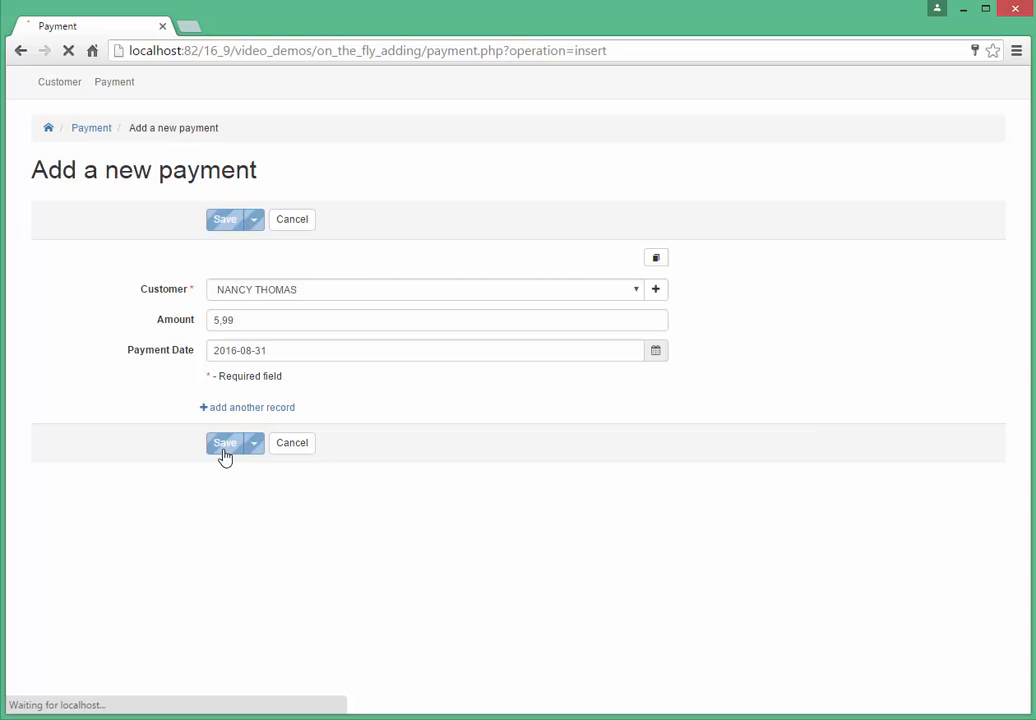
{"action": "left_click", "coordinate": [224, 442]}
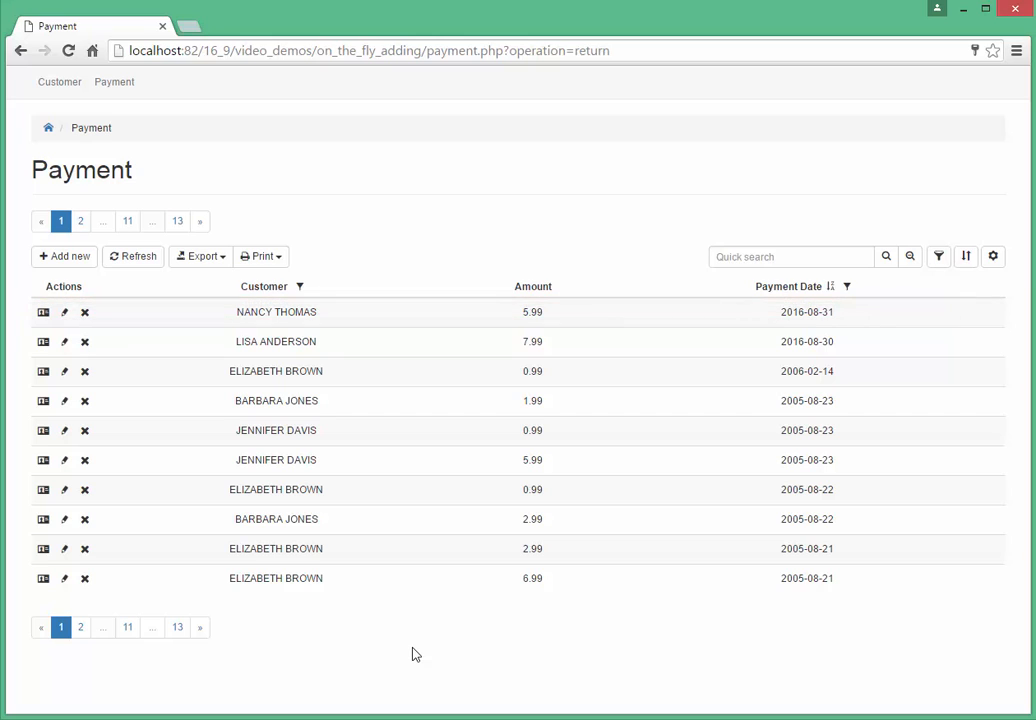
{"action": "left_click", "coordinate": [60, 82]}
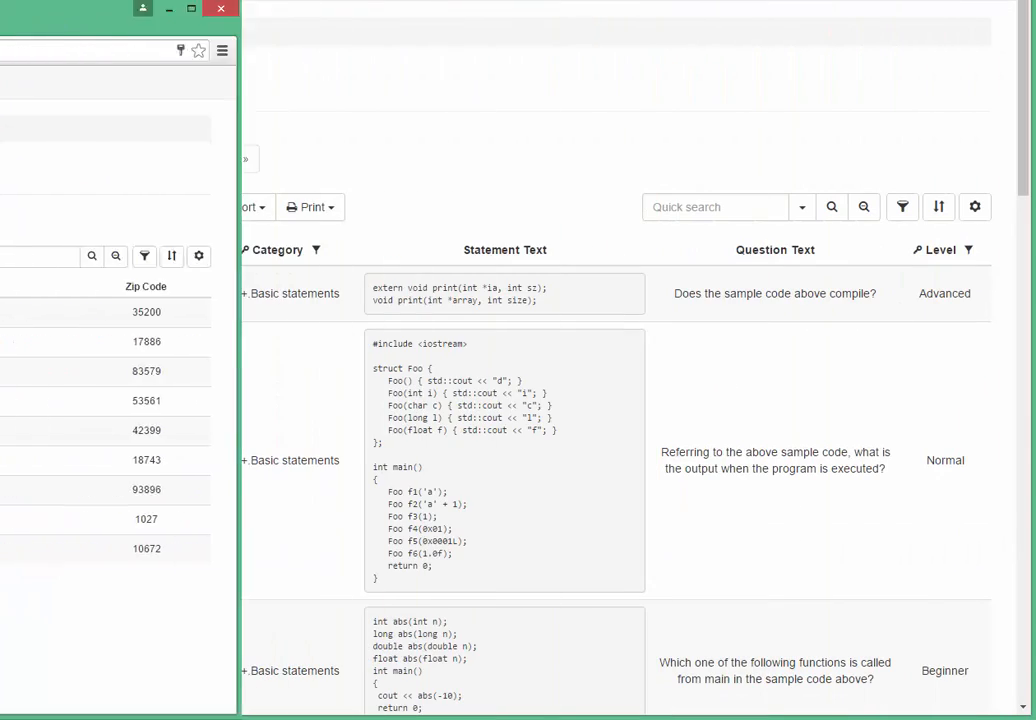
Start a new question with nested on-the-fly forms for category, section and base language
{"action": "left_click", "coordinate": [70, 206]}
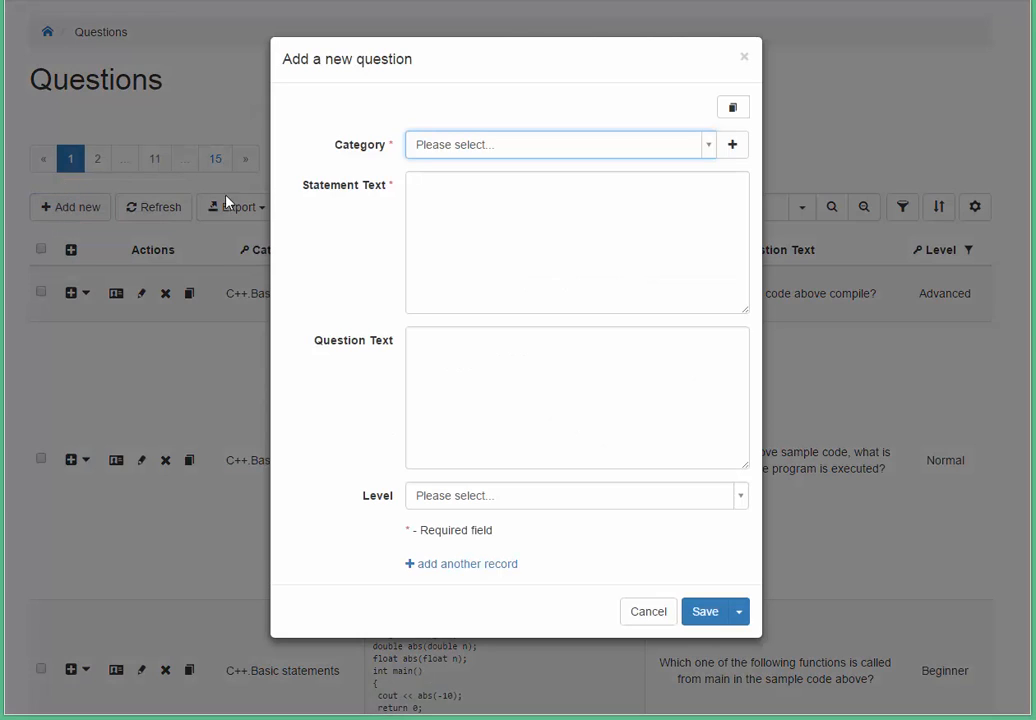
{"action": "left_click", "coordinate": [732, 144]}
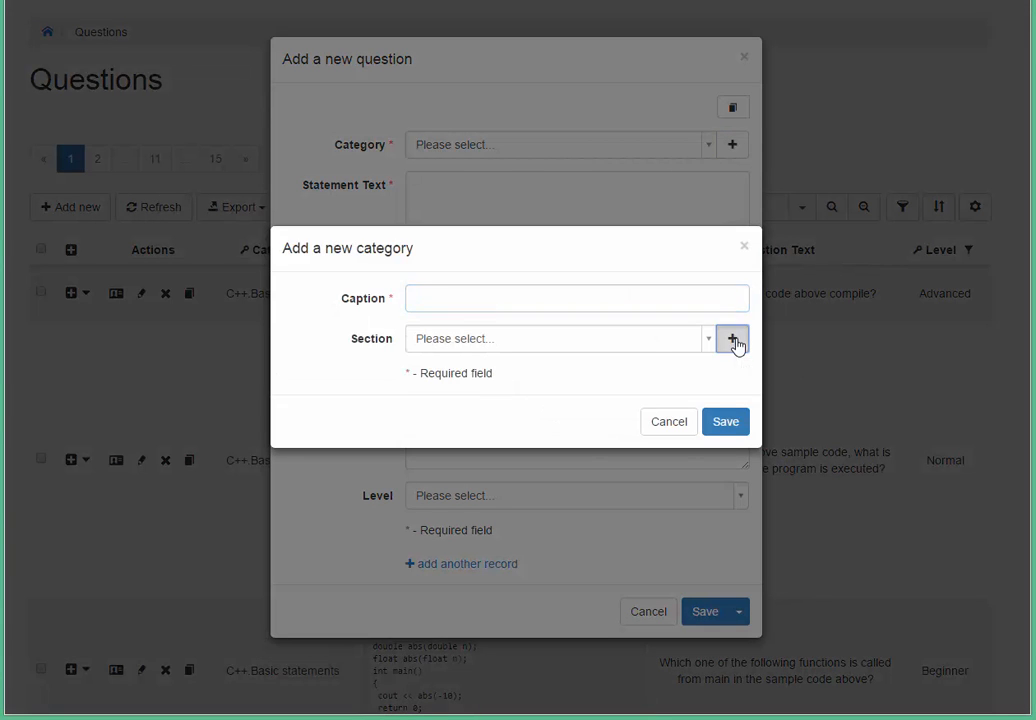
{"action": "left_click", "coordinate": [732, 338]}
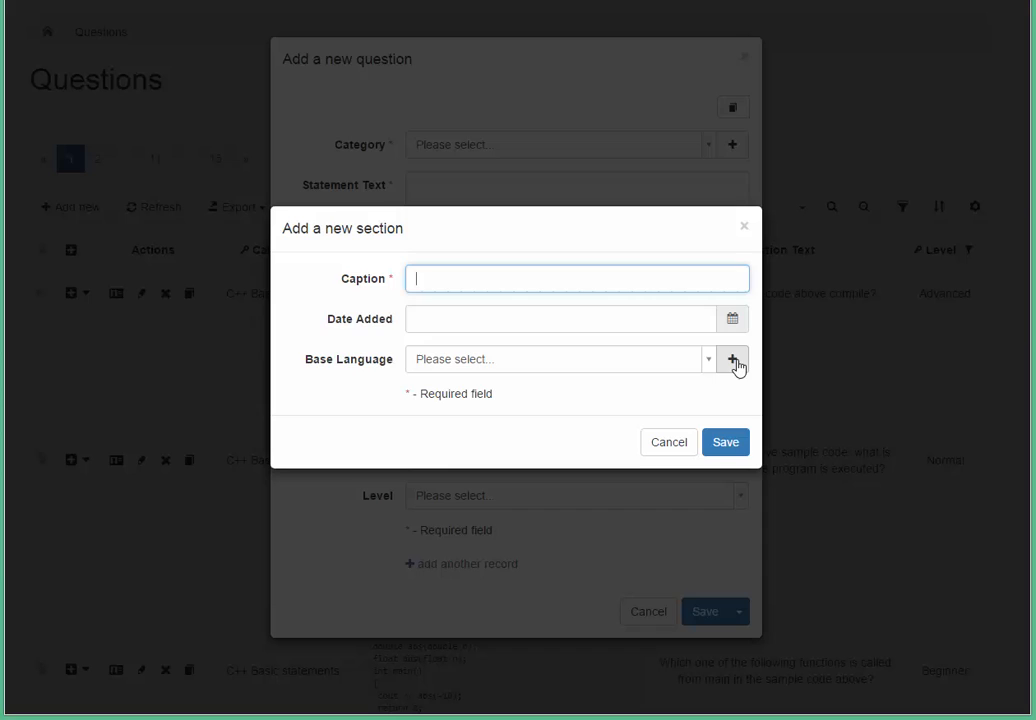
{"action": "left_click", "coordinate": [732, 360]}
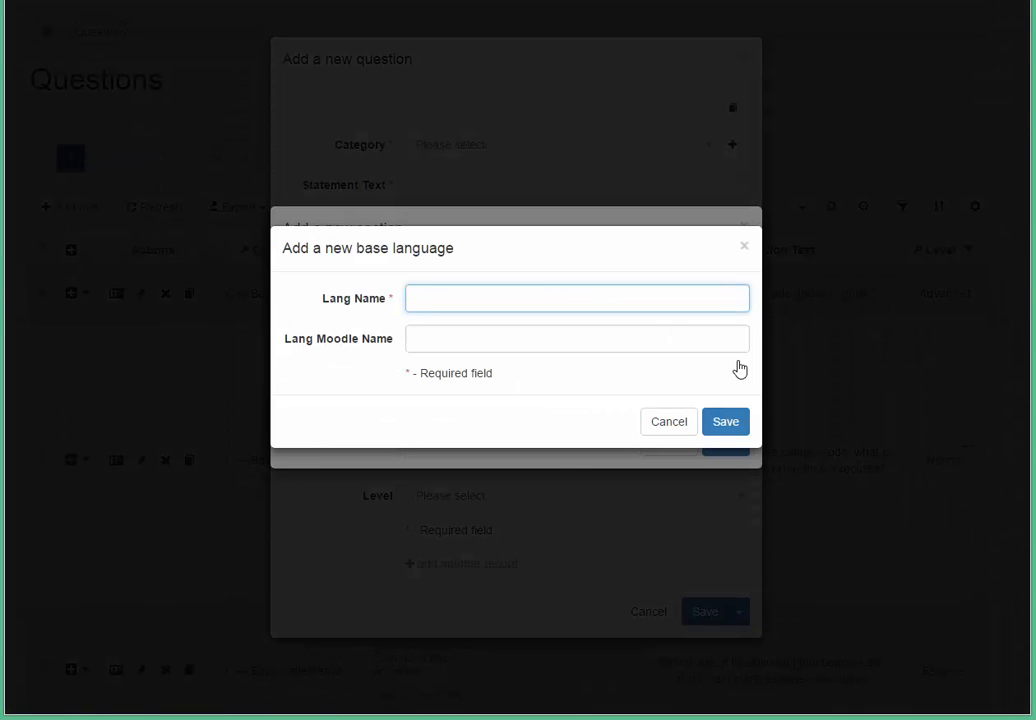